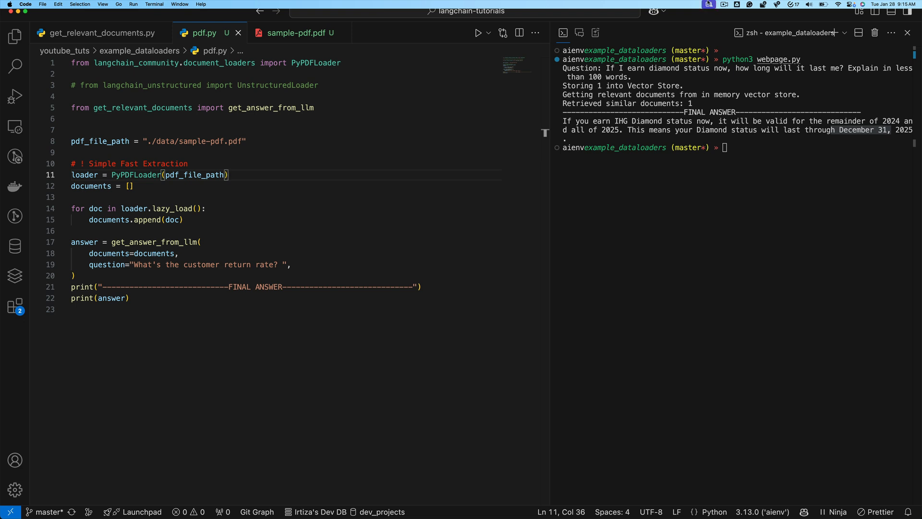
# Review the sample PDF and the PyPDFLoader import in pdf.py, then run python3 pdf.py for the 80% return rate answer
pyautogui.click(296, 33)
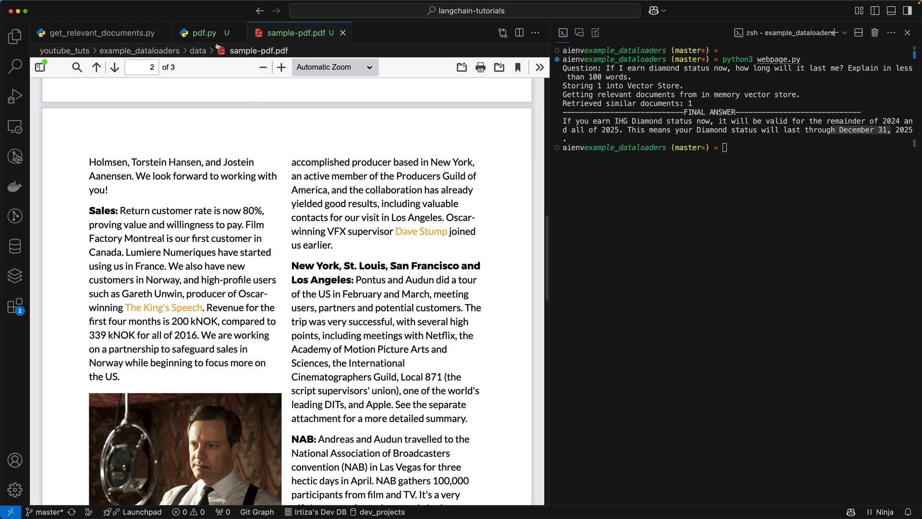
pyautogui.click(199, 32)
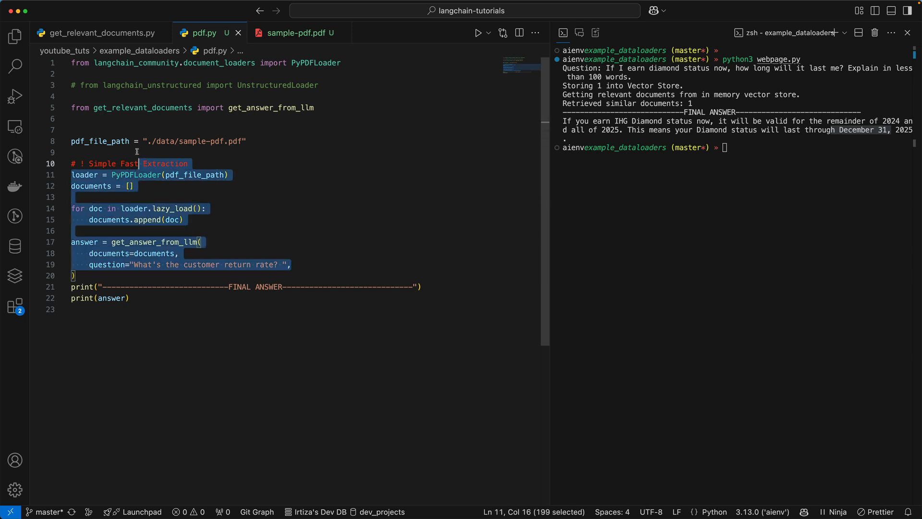
pyautogui.doubleClick(136, 175)
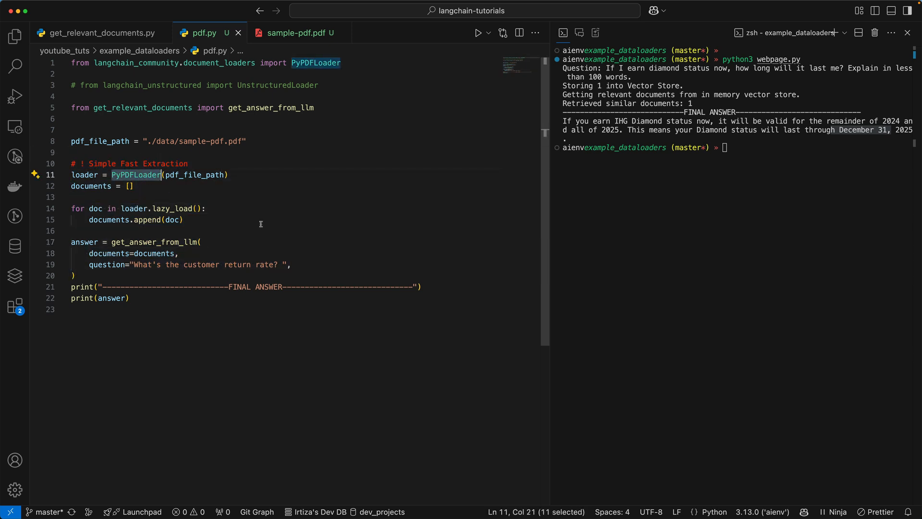
pyautogui.click(138, 63)
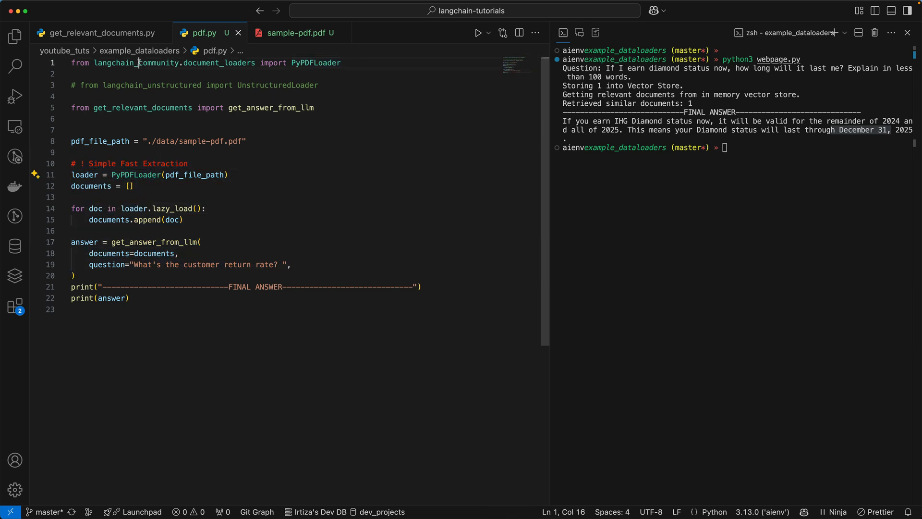
pyautogui.doubleClick(135, 63)
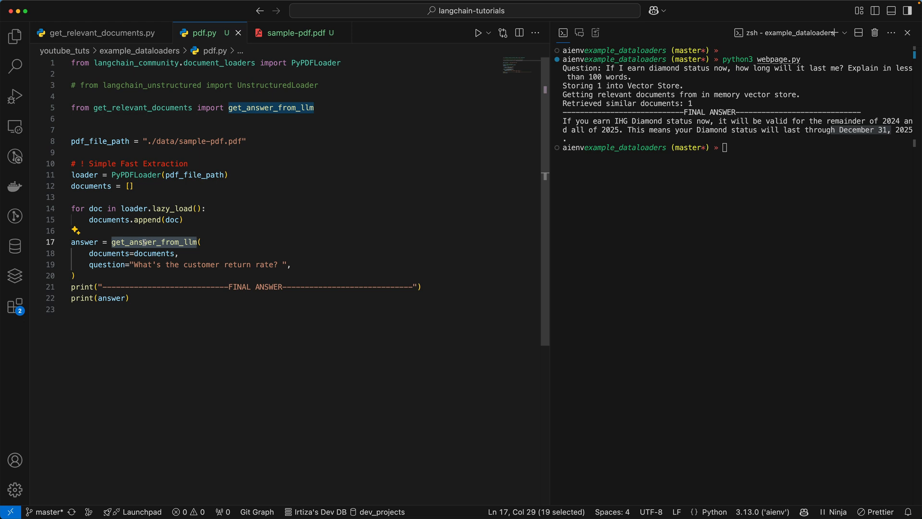
pyautogui.click(154, 253)
pyautogui.write('python3 pdf.py')
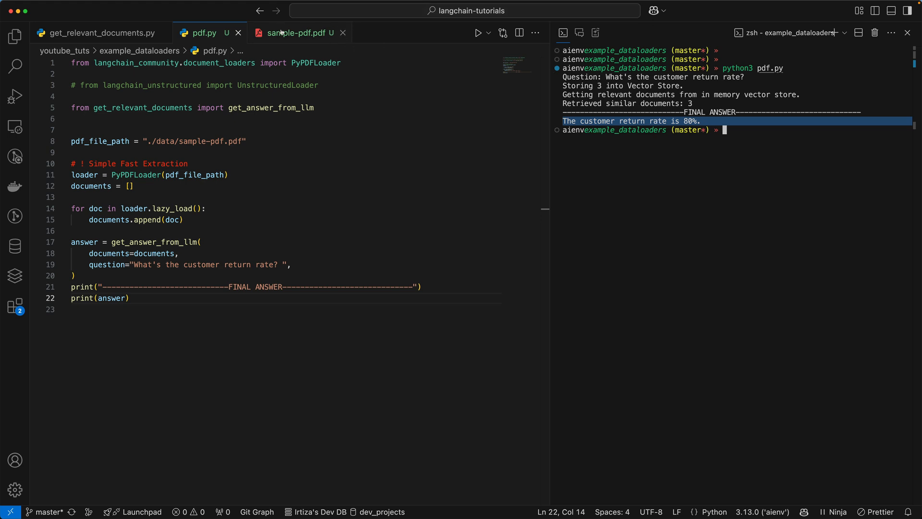
pyautogui.click(296, 32)
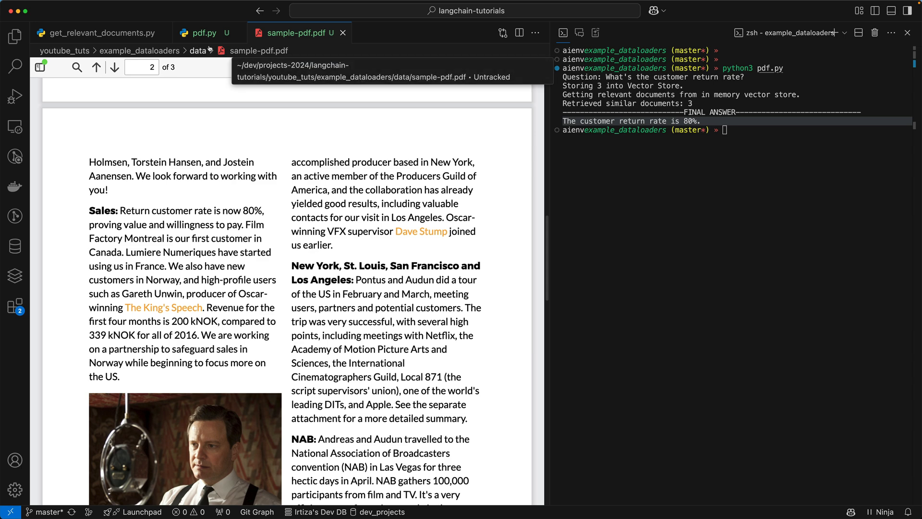
pyautogui.click(201, 32)
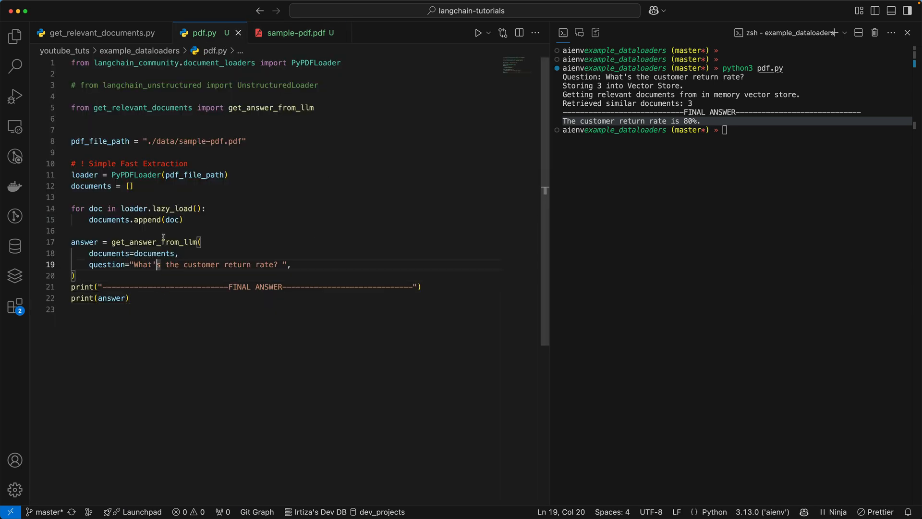
# View get_relevant_documents.py and highlight the printed question and the documents parameter of get_answer_from_llm
pyautogui.doubleClick(155, 242)
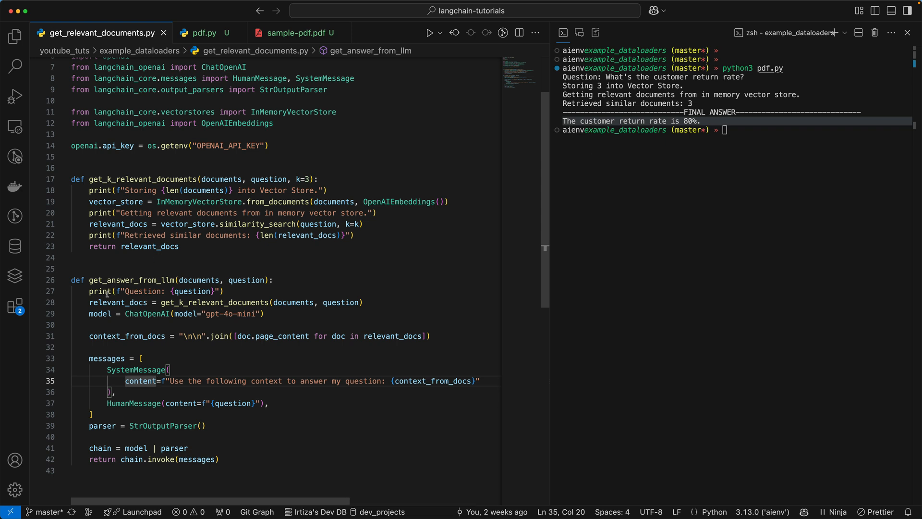
pyautogui.moveTo(107, 290); pyautogui.dragTo(220, 291)
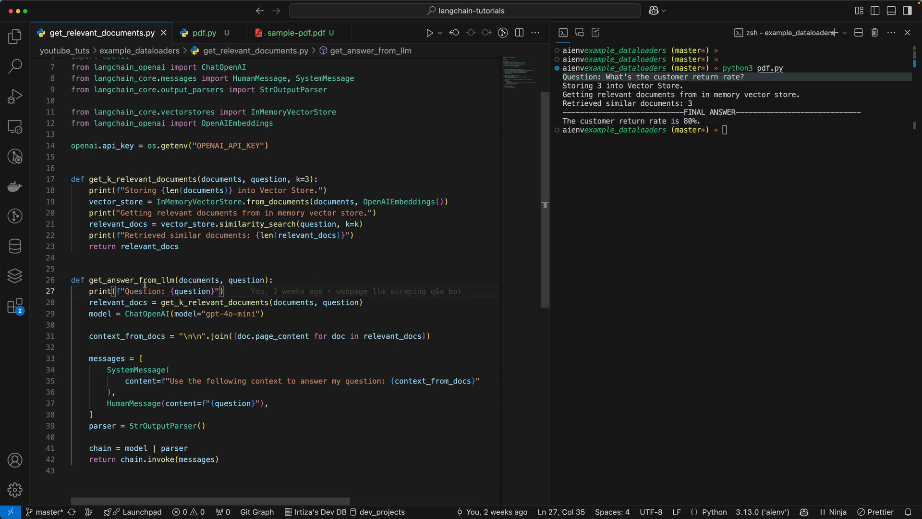
pyautogui.doubleClick(198, 280)
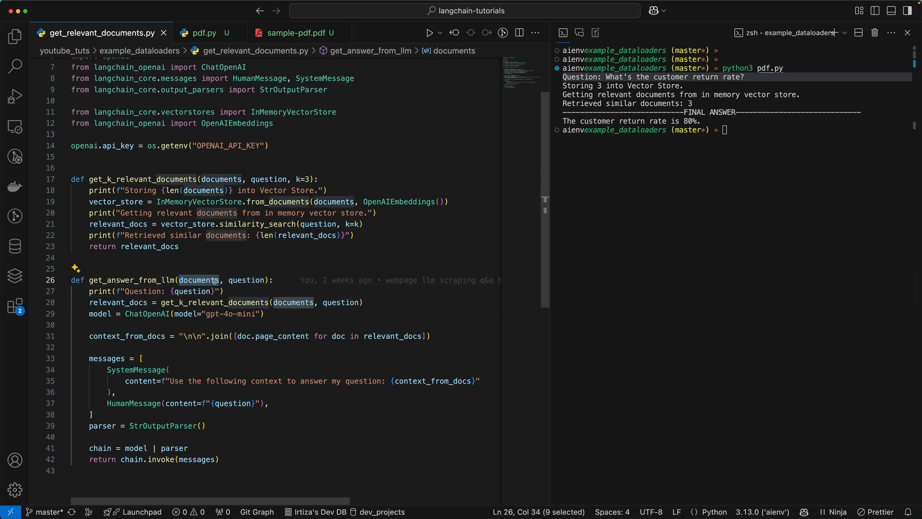
pyautogui.doubleClick(118, 303)
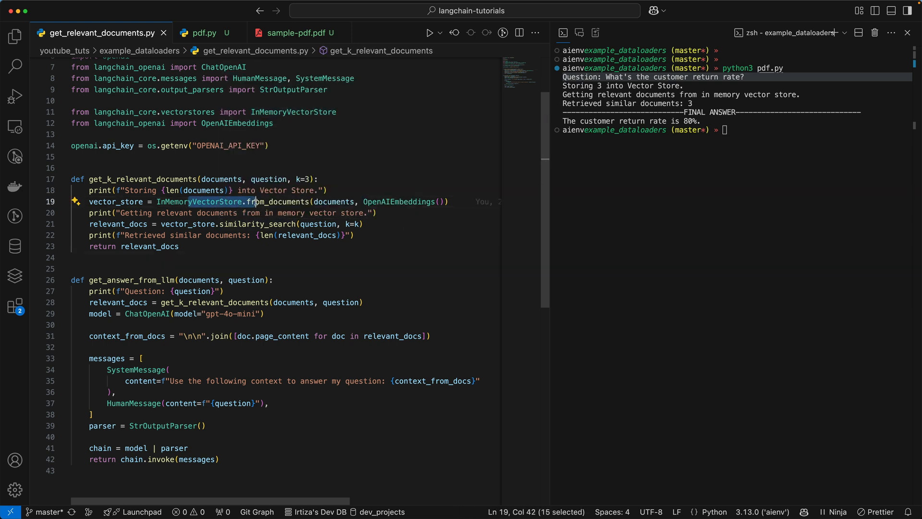
pyautogui.doubleClick(398, 202)
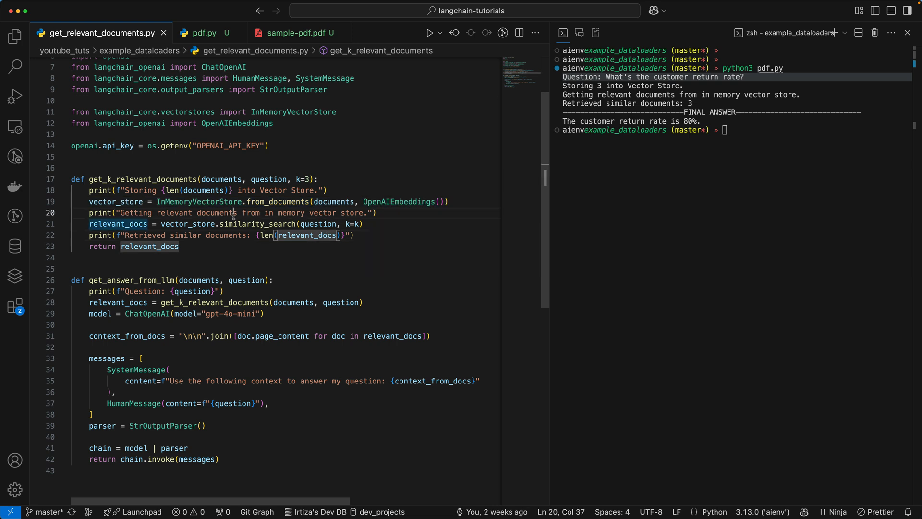
pyautogui.doubleClick(219, 212)
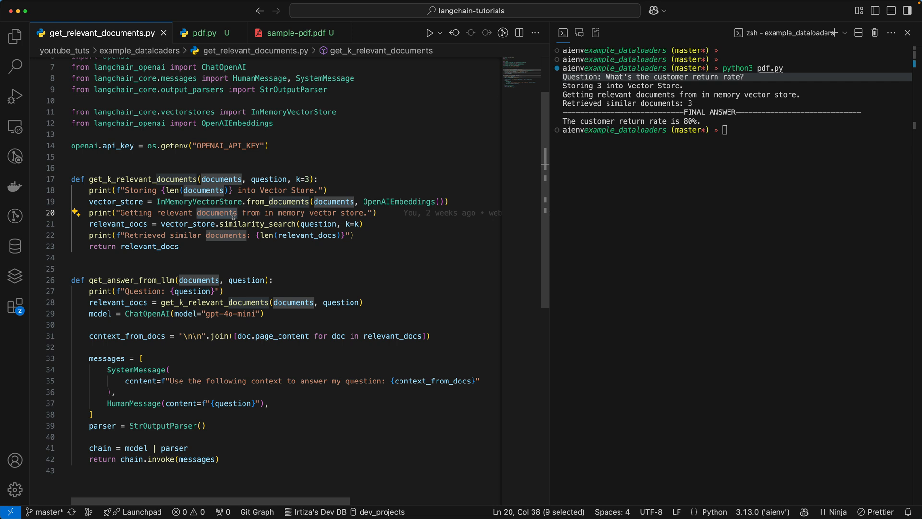
pyautogui.doubleClick(258, 223)
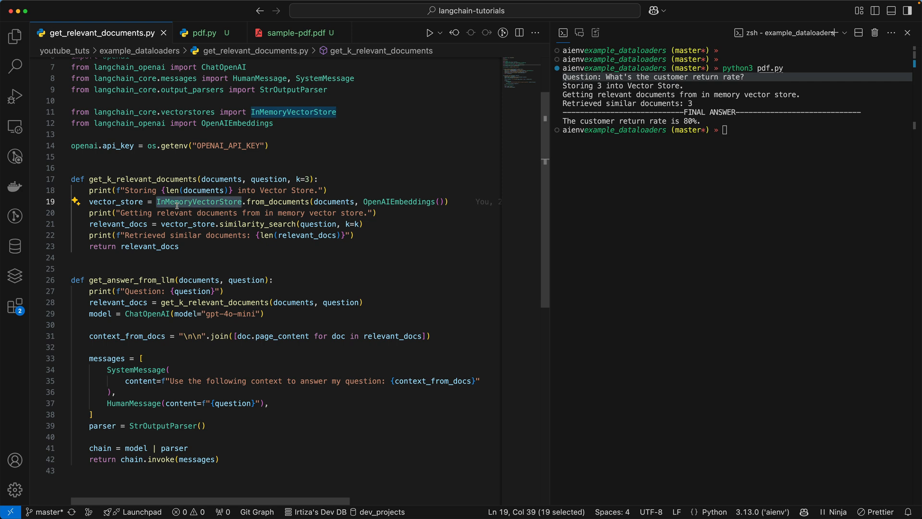
pyautogui.doubleClick(257, 224)
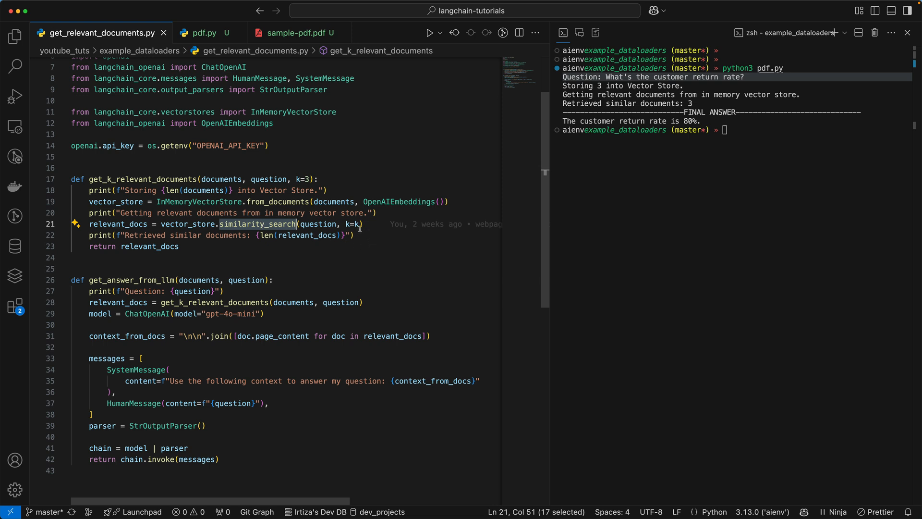
pyautogui.doubleClick(353, 225)
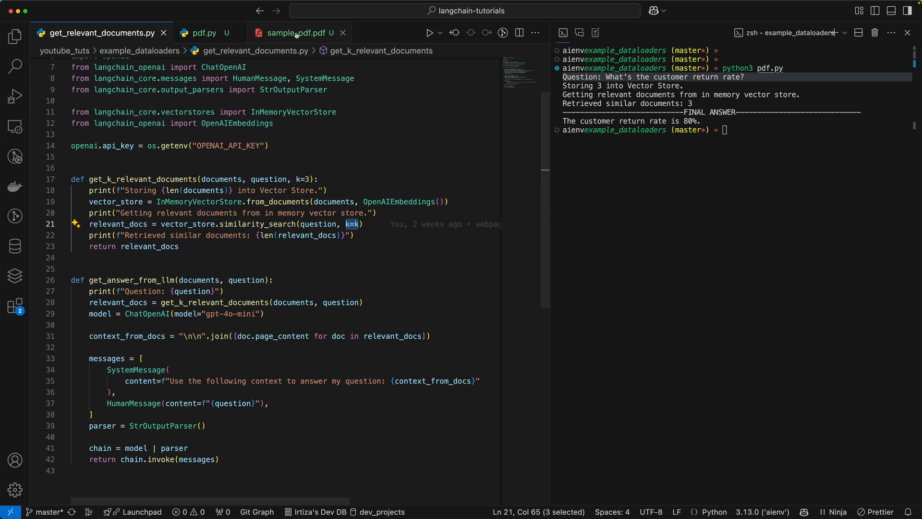
pyautogui.click(296, 32)
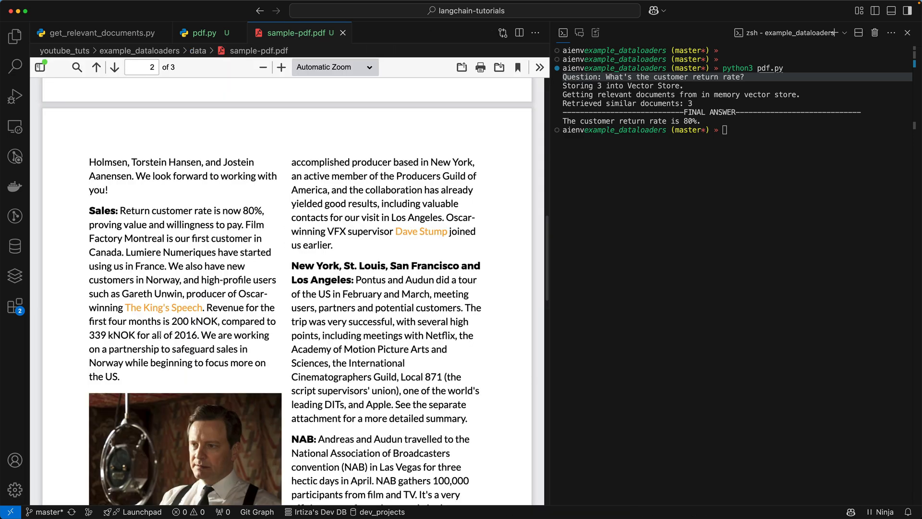
pyautogui.moveTo(85, 212)
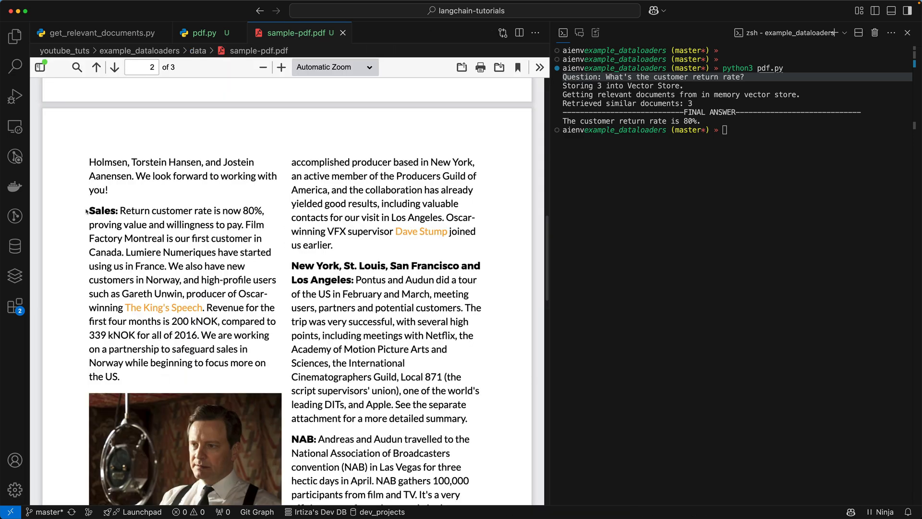
pyautogui.moveTo(89, 211); pyautogui.dragTo(133, 238)
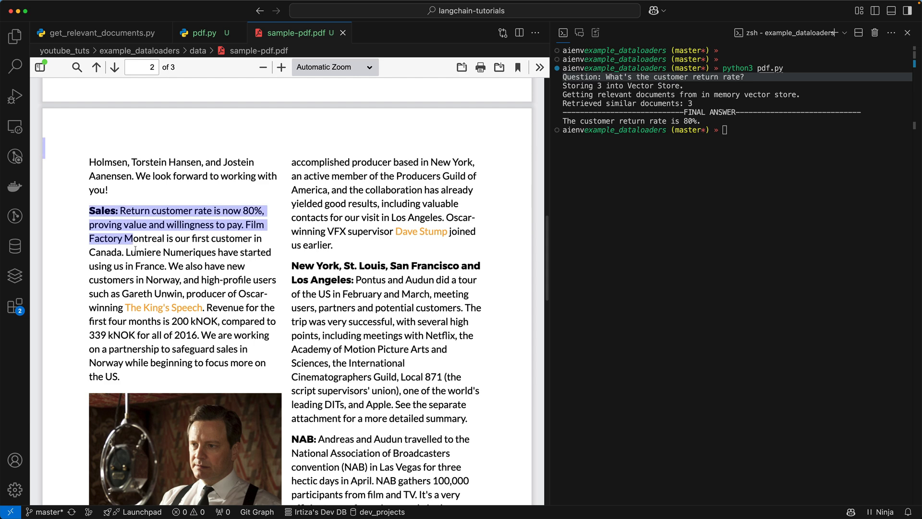
pyautogui.click(119, 377)
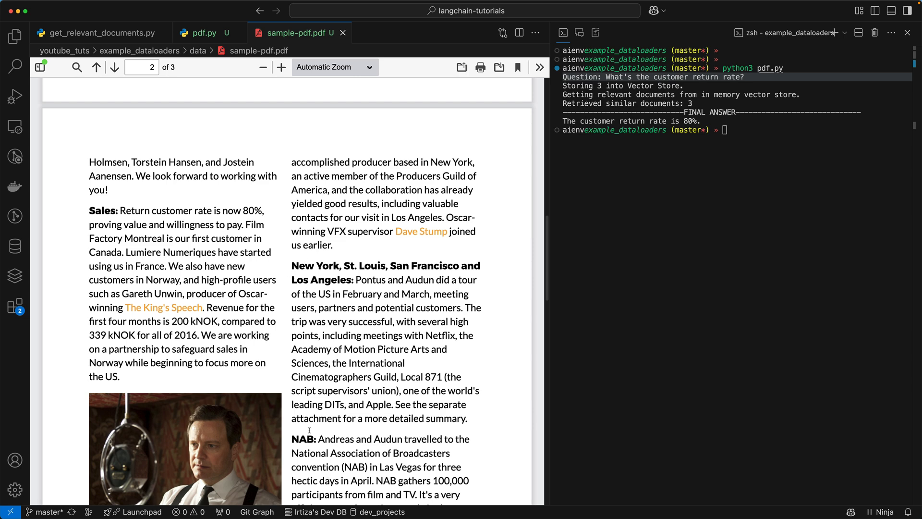
pyautogui.moveTo(292, 265); pyautogui.dragTo(420, 377)
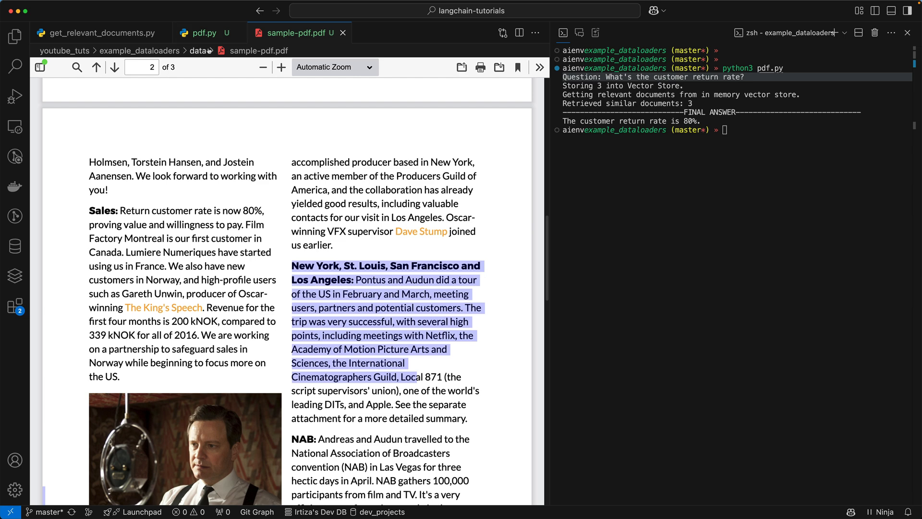
pyautogui.click(203, 33)
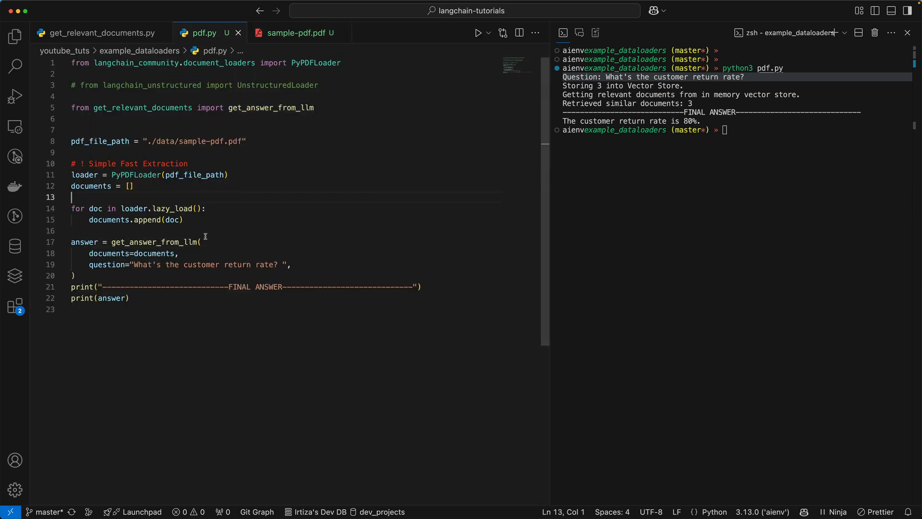
pyautogui.click(96, 32)
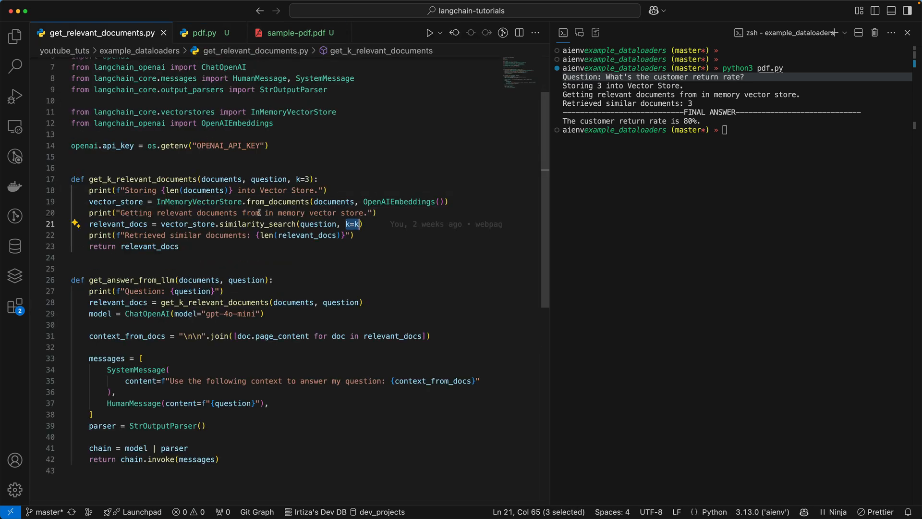
pyautogui.doubleClick(259, 224)
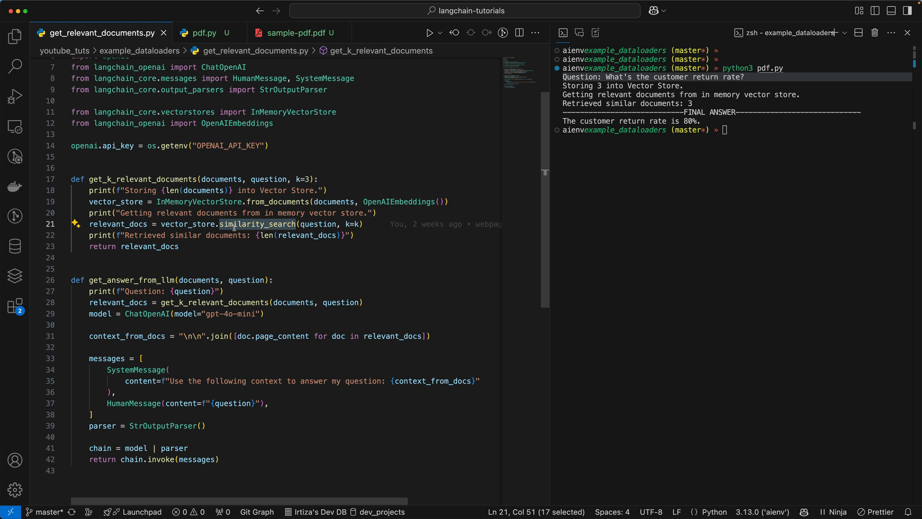
pyautogui.click(291, 33)
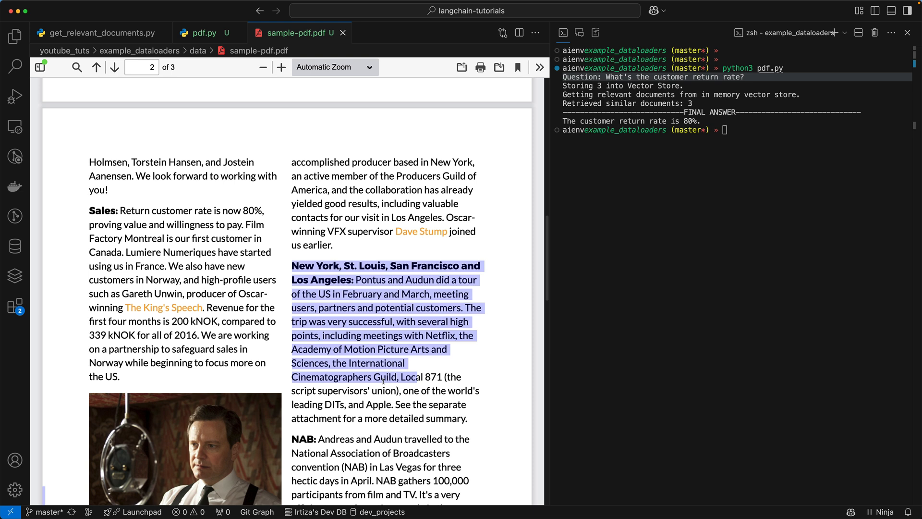
pyautogui.click(97, 32)
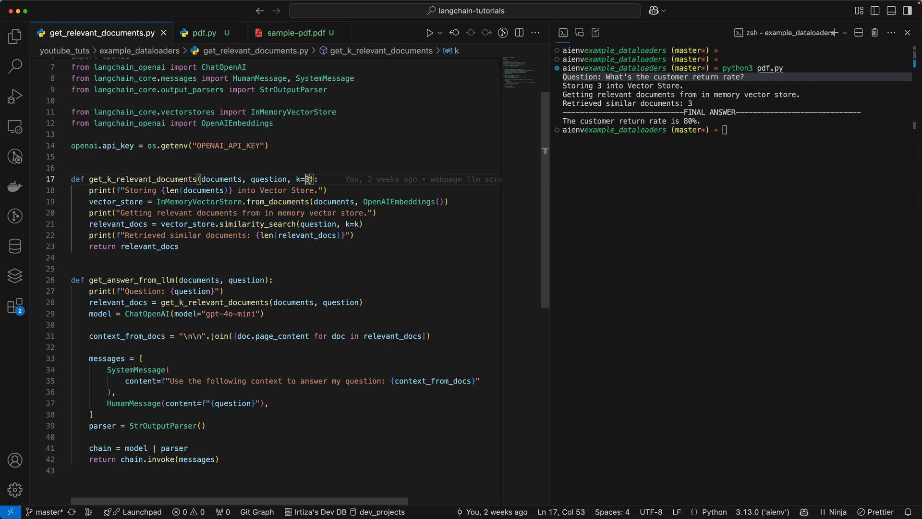
pyautogui.moveTo(310, 248)
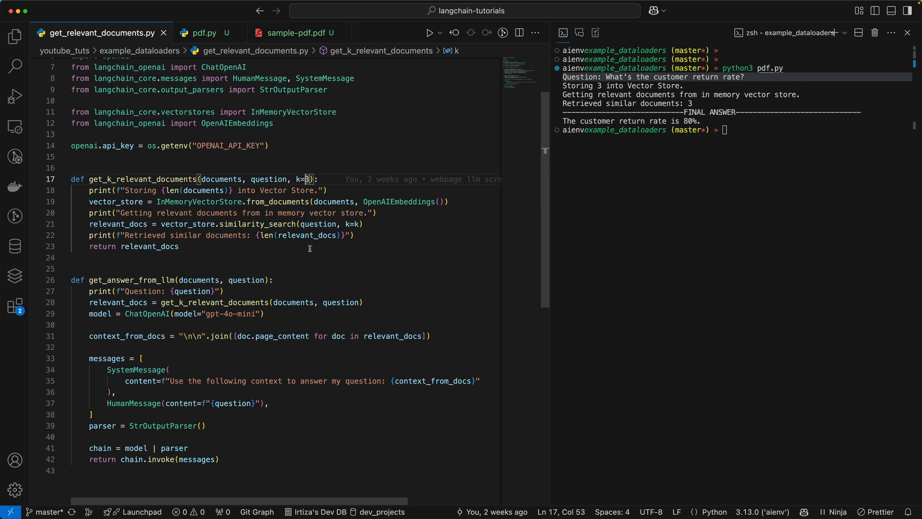
pyautogui.moveTo(320, 225)
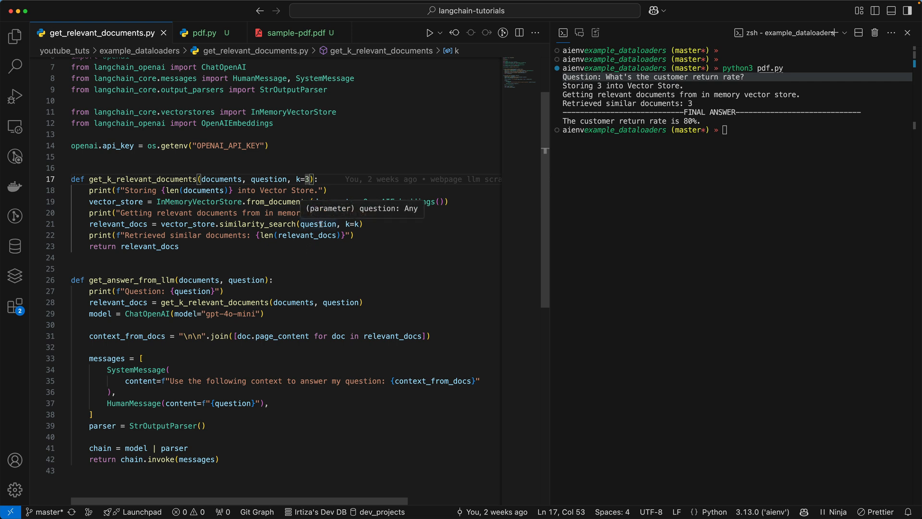
# Point out the ChatOpenAI model creation in get_answer_from_llm, then return to pdf.py
pyautogui.doubleClick(149, 246)
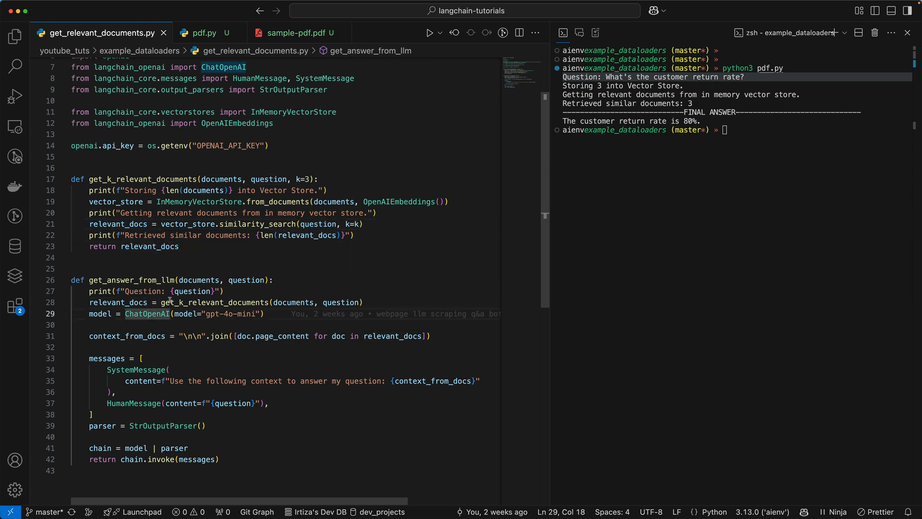
pyautogui.doubleClick(118, 302)
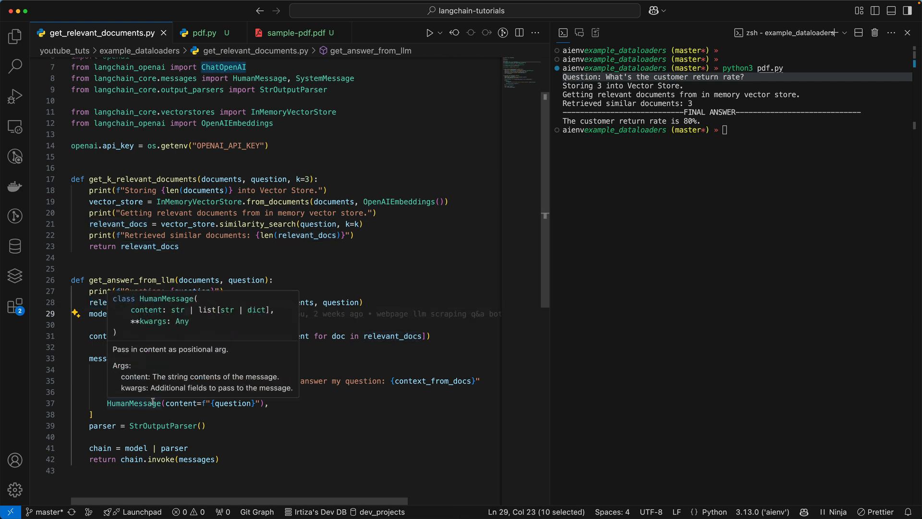
pyautogui.moveTo(136, 341)
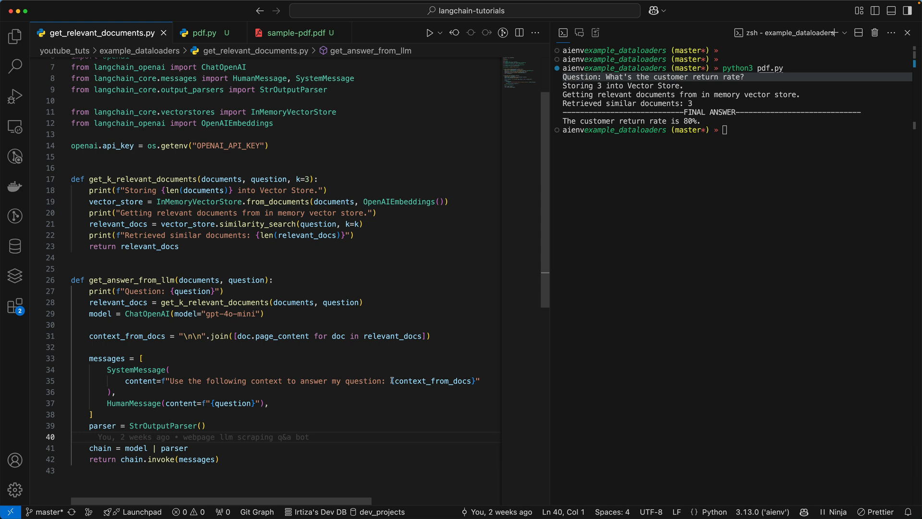
pyautogui.doubleClick(432, 380)
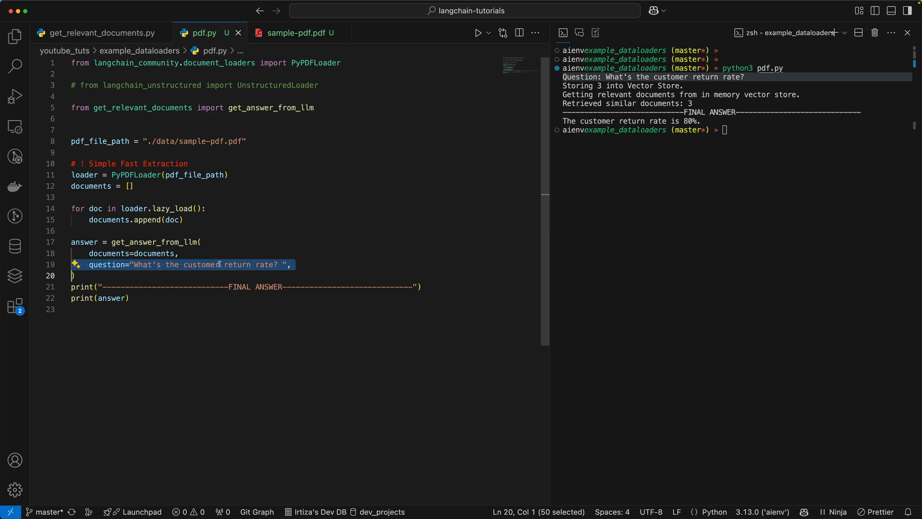
pyautogui.moveTo(343, 283)
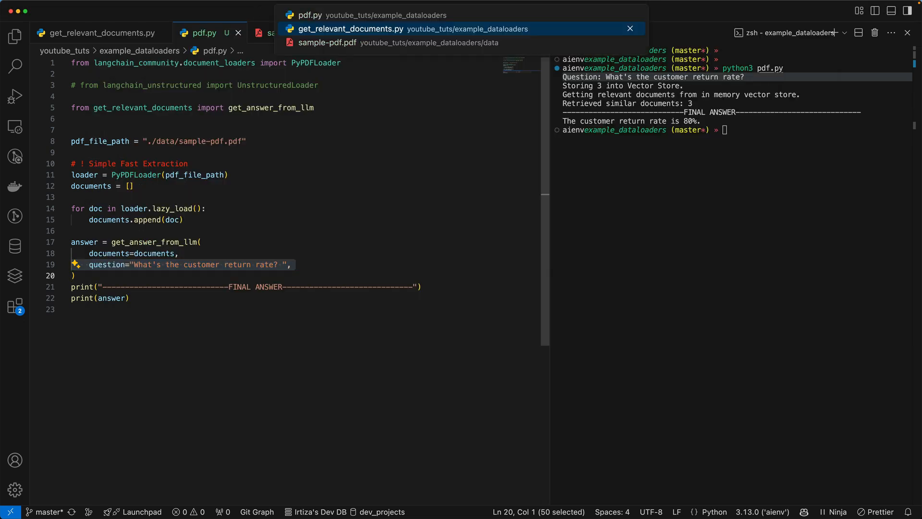
# Scroll the sample PDF to its last page with the Drylab 3.0 launch paragraph
pyautogui.click(349, 28)
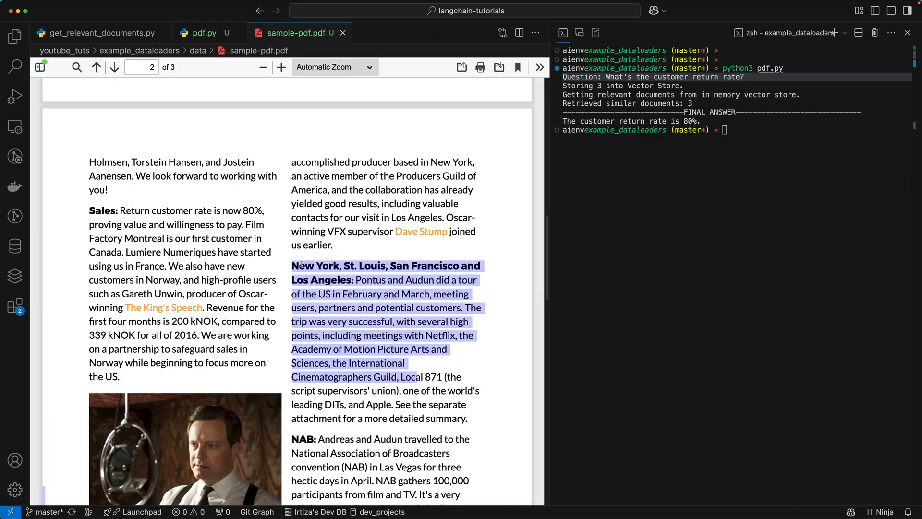
pyautogui.scroll(-3)
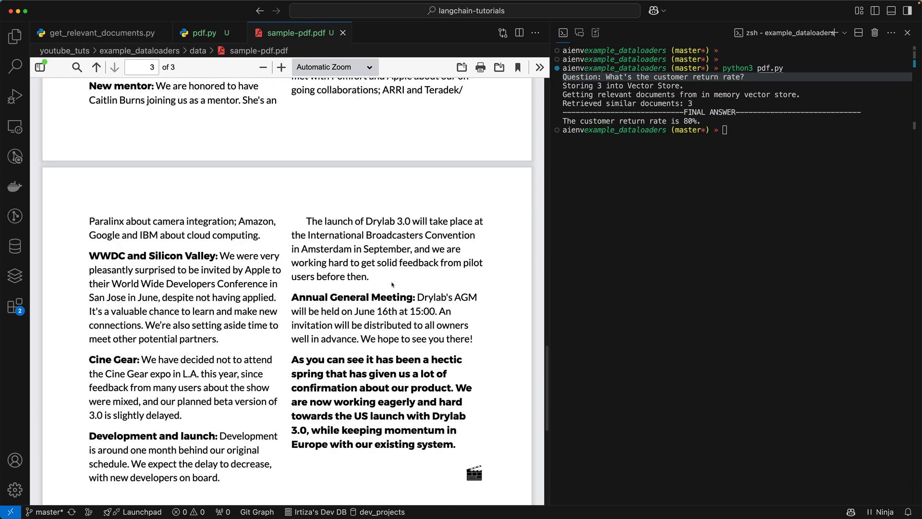
pyautogui.moveTo(309, 220)
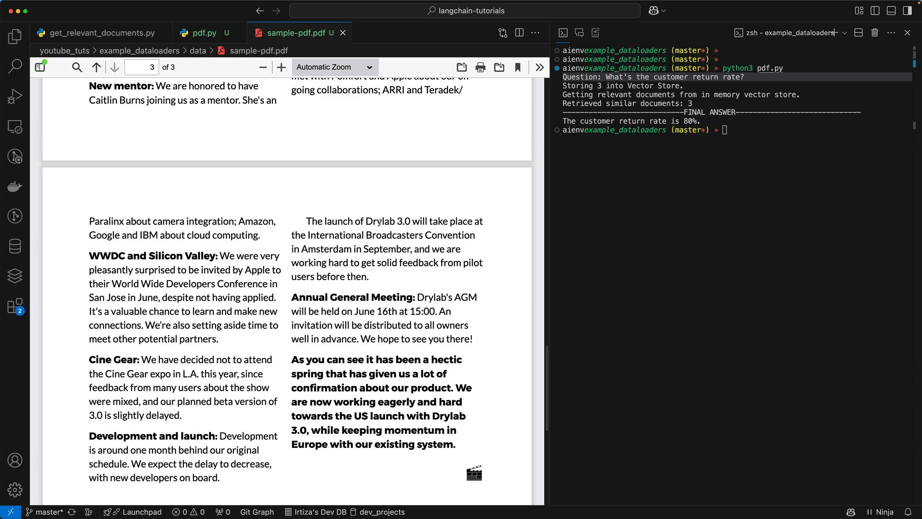
pyautogui.moveTo(380, 220)
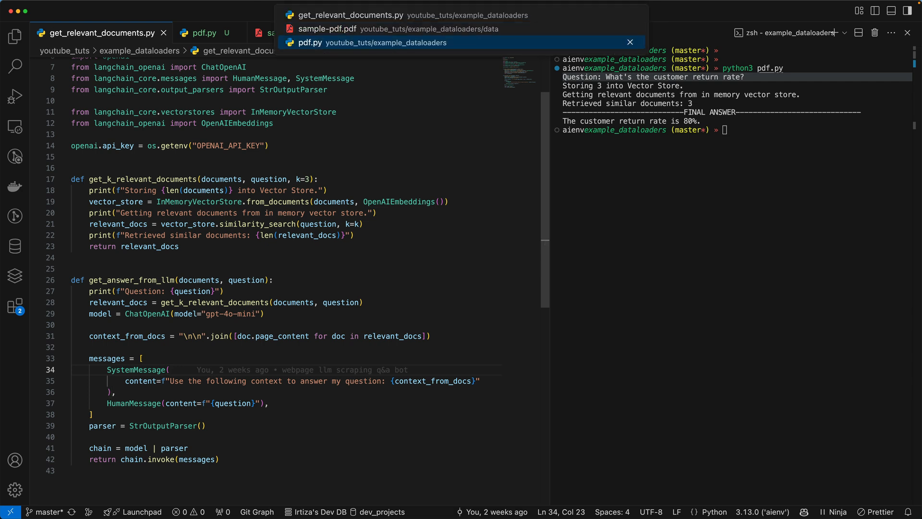
# Replace the pdf.py question with "Where will the Drylab 3.0 launch take place?"
pyautogui.click(309, 42)
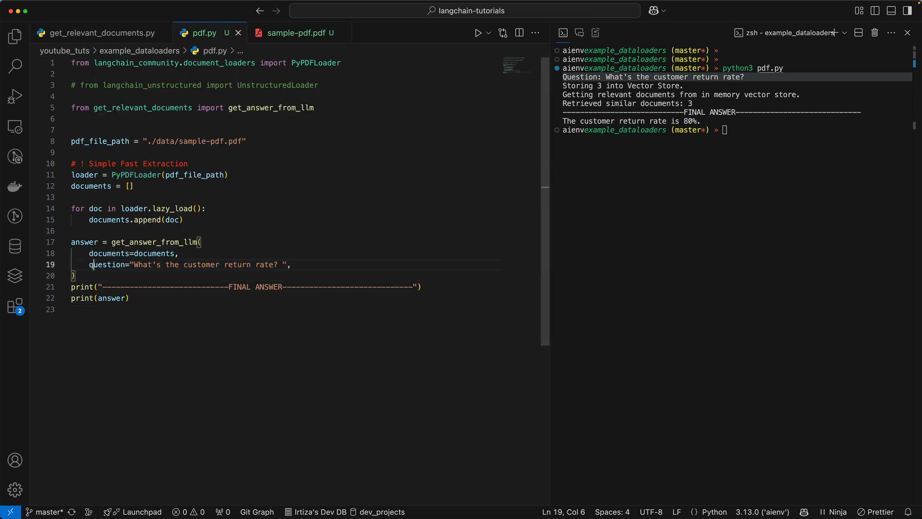
pyautogui.moveTo(134, 264); pyautogui.dragTo(251, 264)
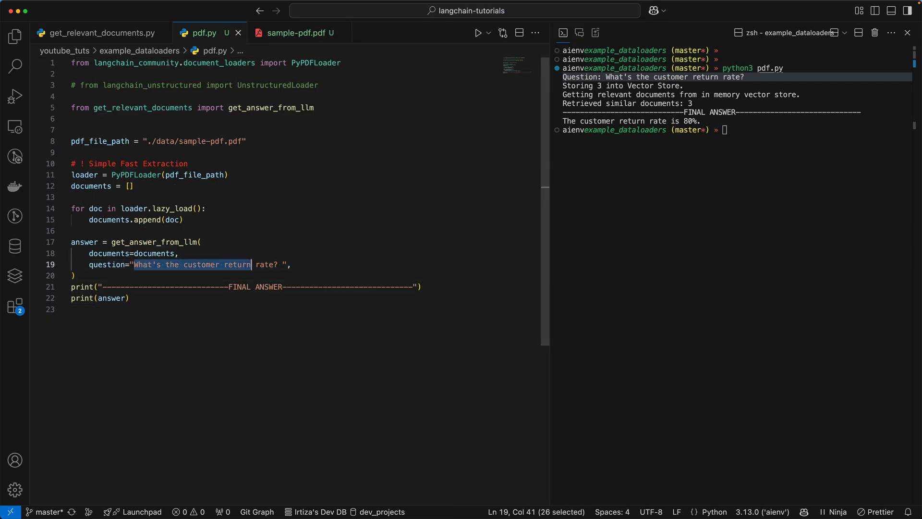
pyautogui.write('Where will the? ",')
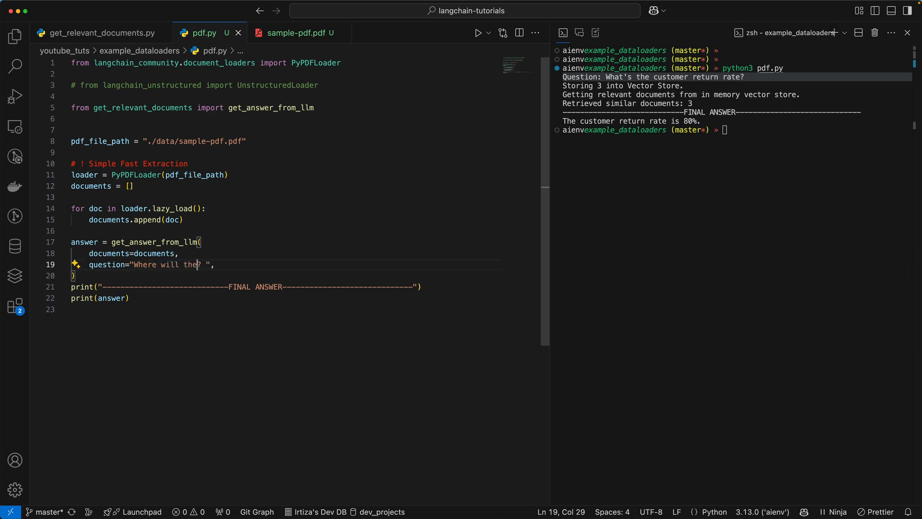
pyautogui.click(298, 32)
pyautogui.write(' Drylab 3.0 launch take pla')
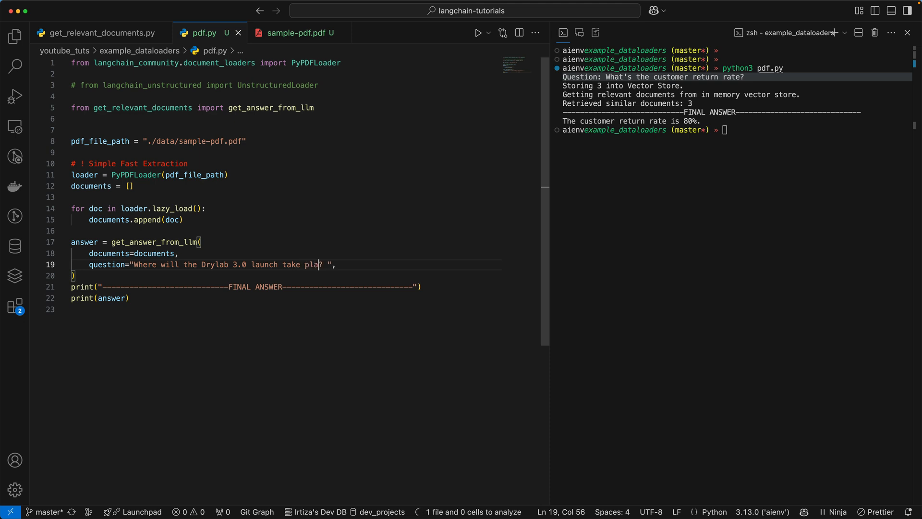
pyautogui.write('ce')
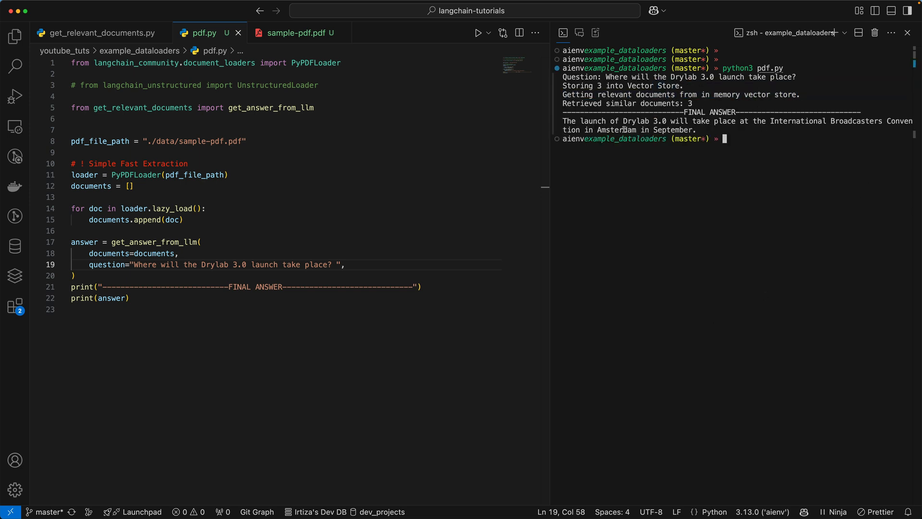
pyautogui.doubleClick(780, 121)
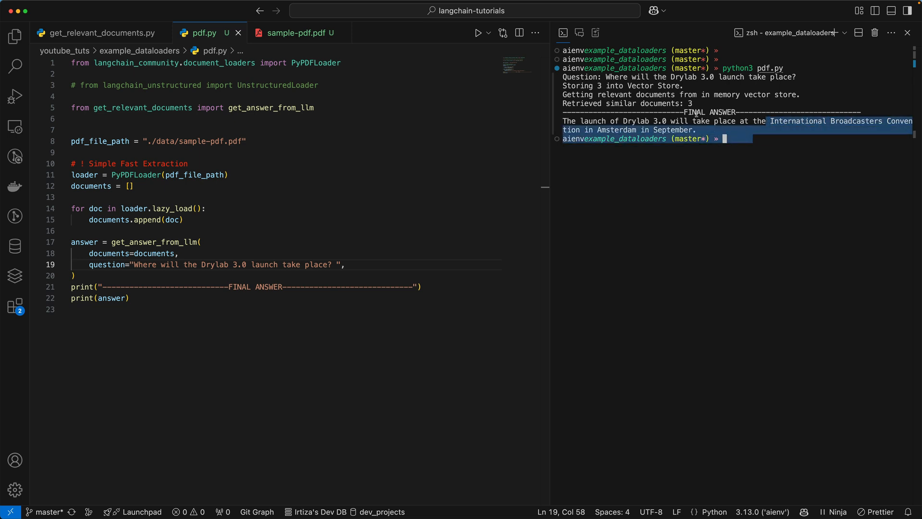
pyautogui.click(293, 32)
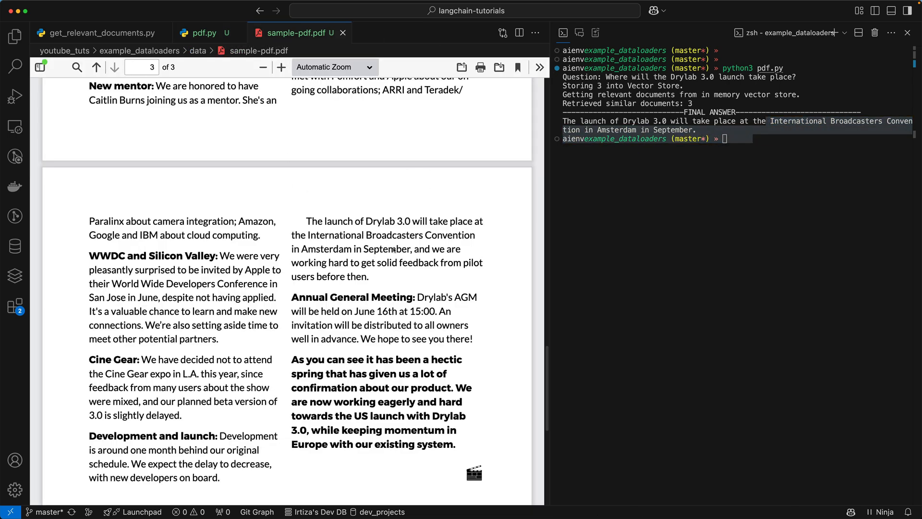
pyautogui.moveTo(331, 220); pyautogui.dragTo(370, 248)
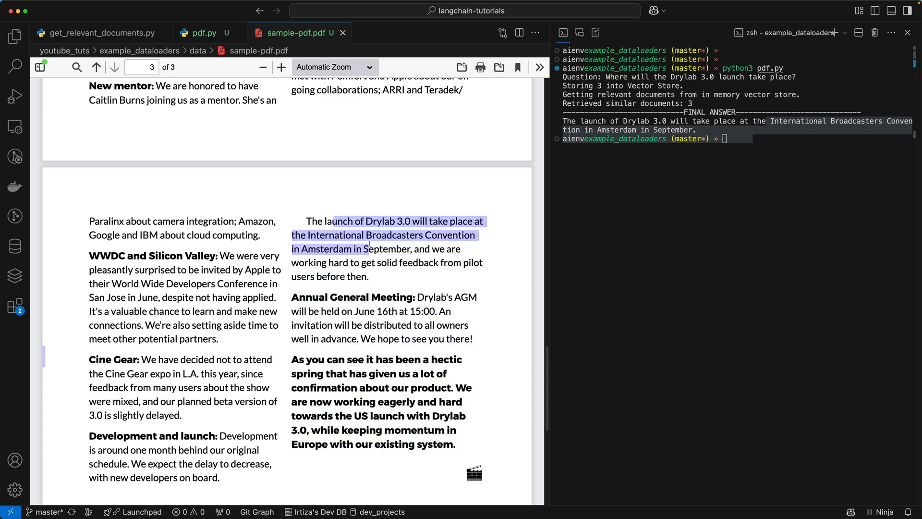
pyautogui.click(203, 32)
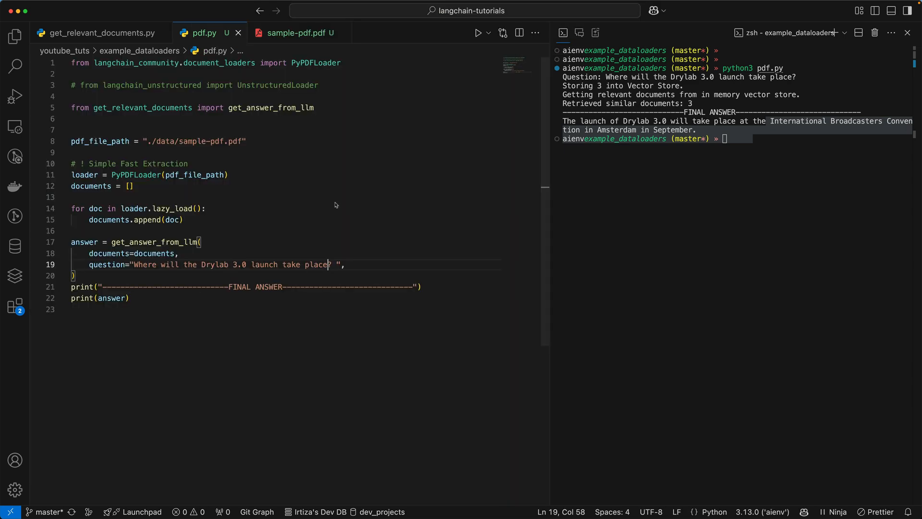
pyautogui.doubleClick(317, 264)
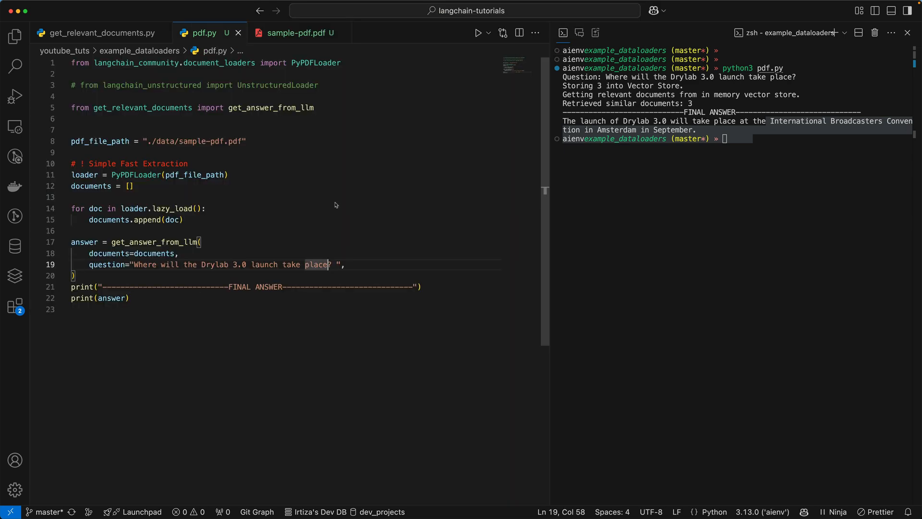